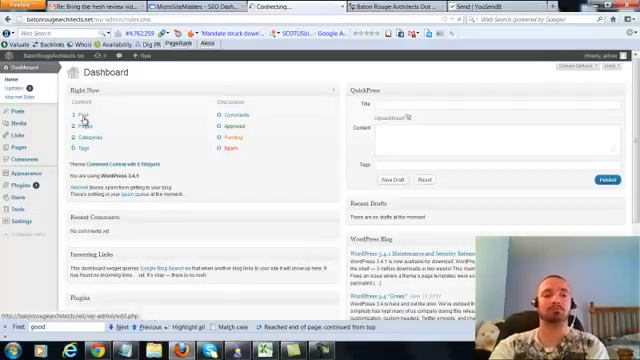
Step: Go to Posts to reach the Baton Rouge Architects post for editing
left_click(13, 83)
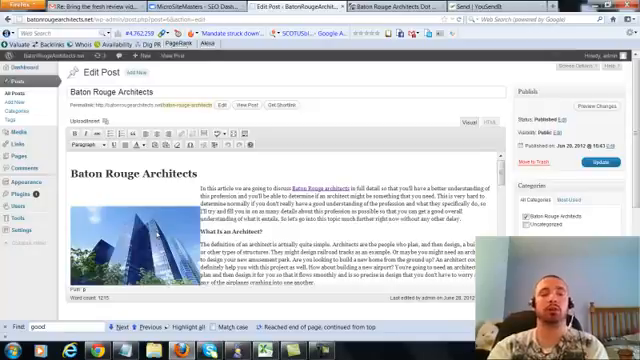
left_click(130, 235)
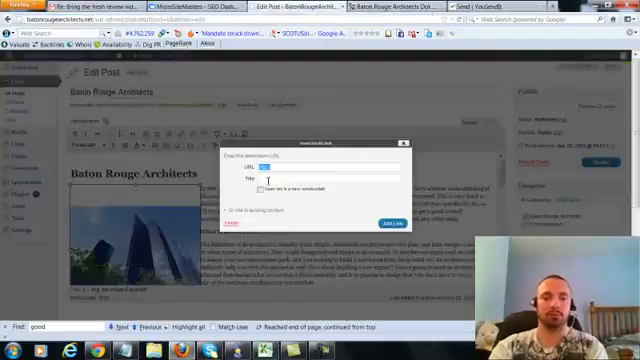
type("http://batonrougearchitects.net/")
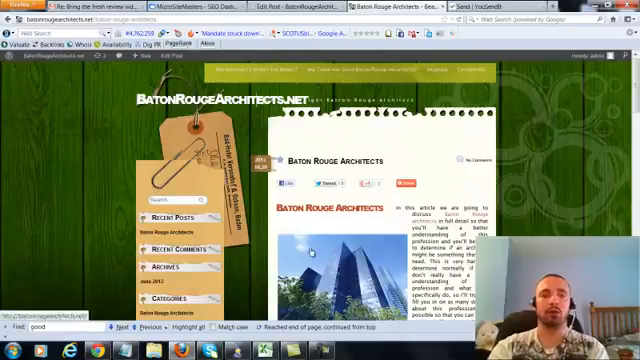
Step: Scroll the live Baton Rouge Architects post to check the linked building image
scroll("down", 3)
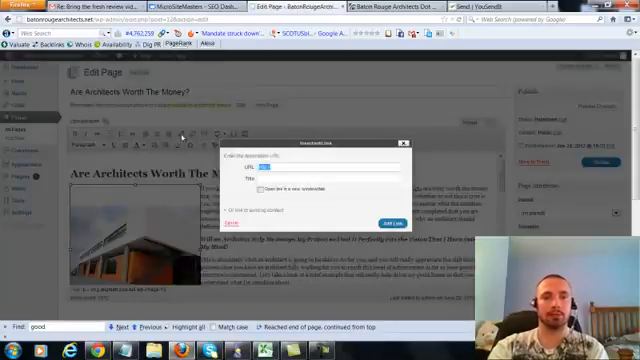
Step: Link the image to batonrougearchitects.net titled 'Architects in Baton Rouge' and update the page
type("batonrougearchitects.net")
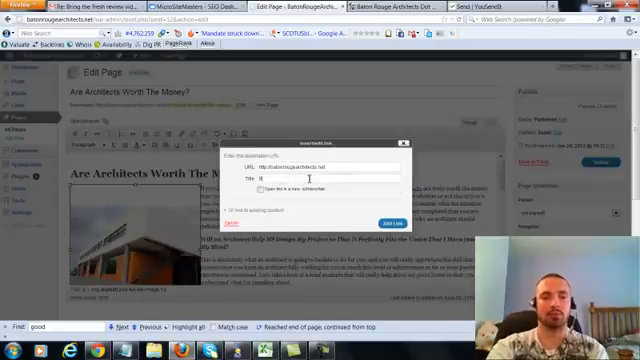
type("Architects in Baton Rouge")
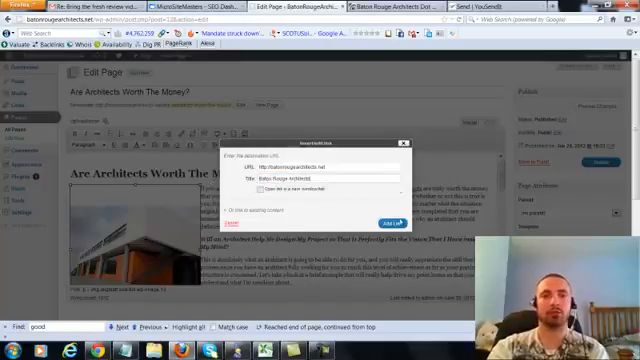
left_click(391, 221)
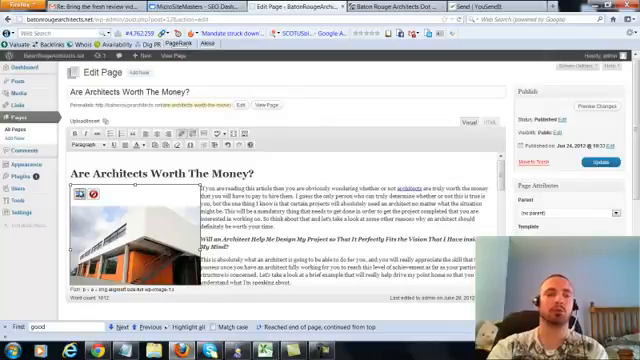
left_click(87, 194)
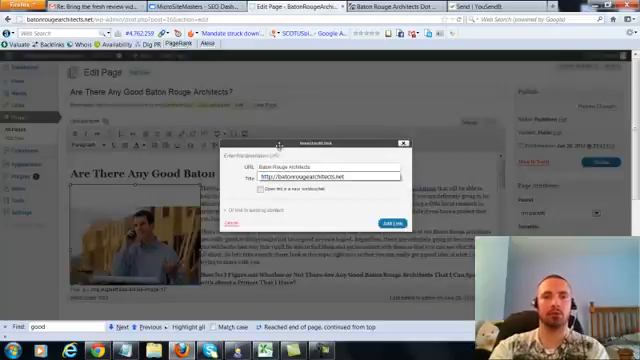
Step: Enter 'Architects in Baton Rouge' as the image link's title
left_click(330, 159)
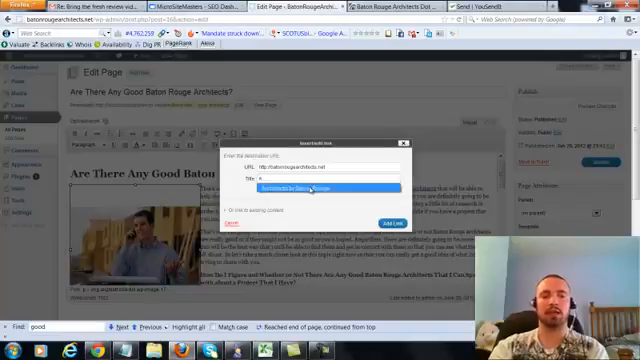
type("Architects in Baton Rouge")
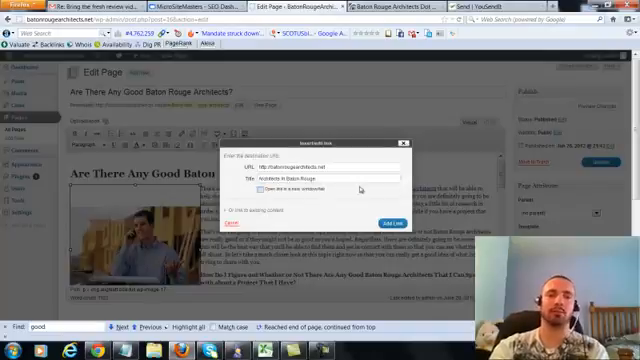